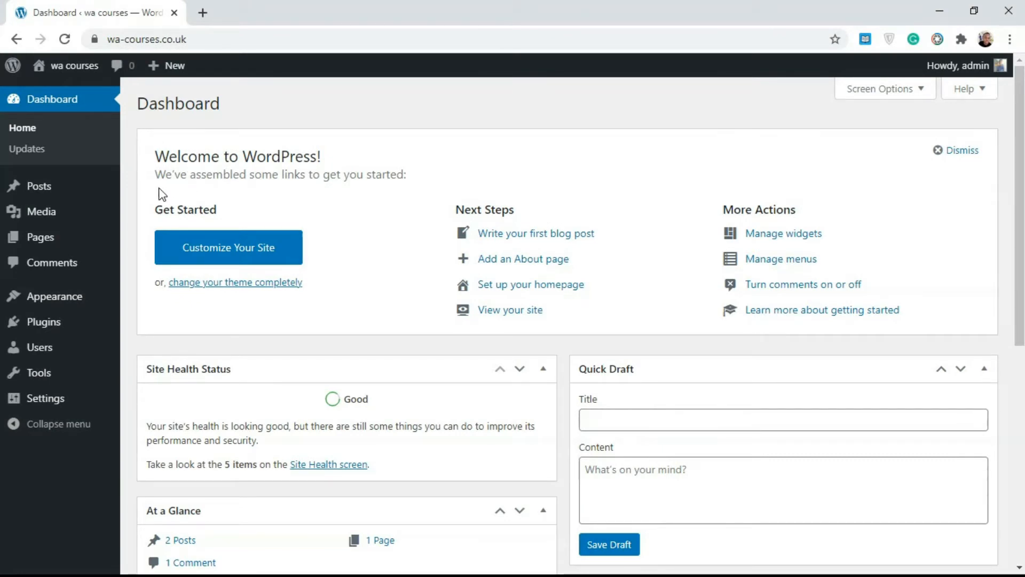
pyautogui.moveTo(38, 185)
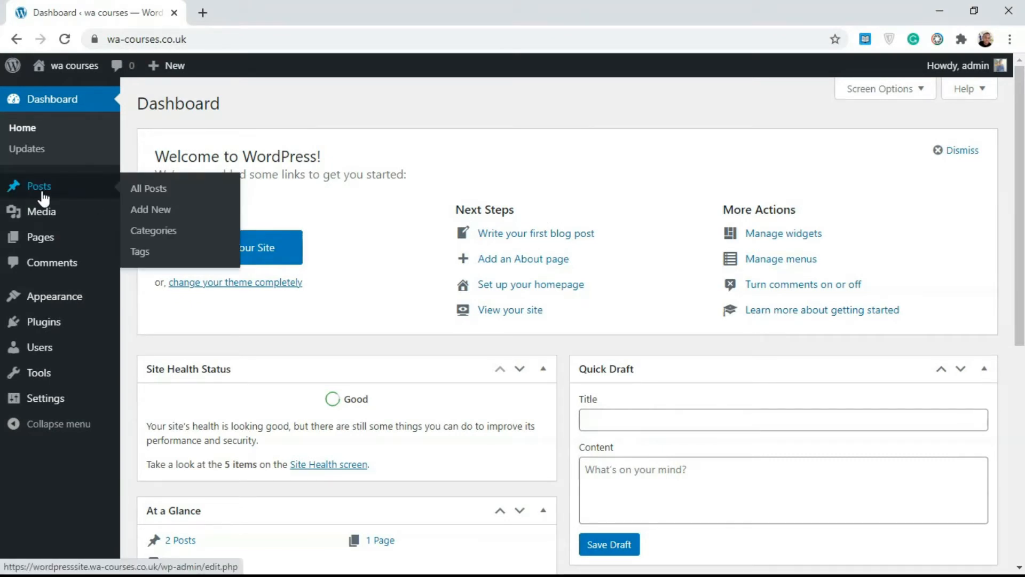
pyautogui.moveTo(40, 237)
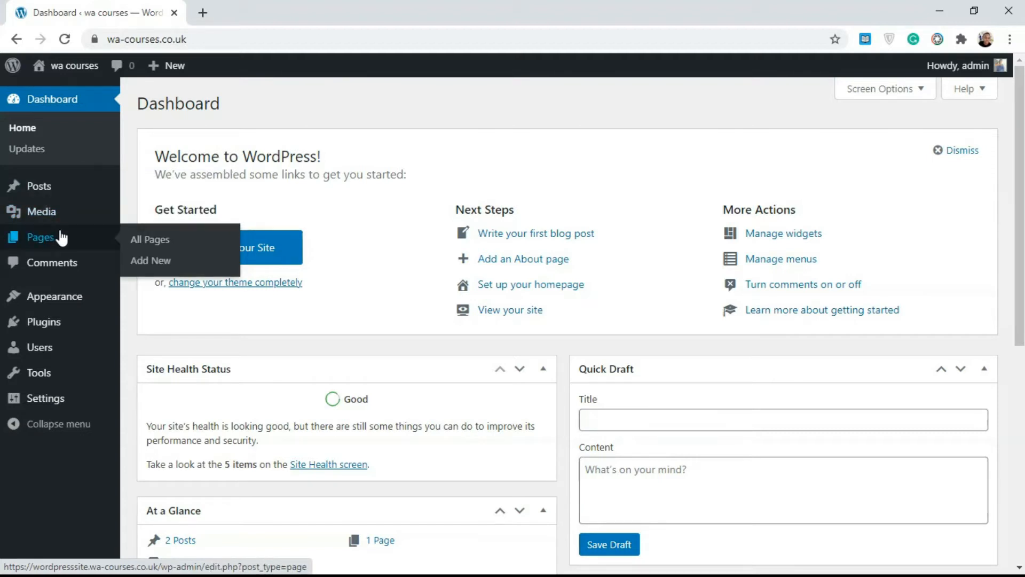
pyautogui.moveTo(39, 186)
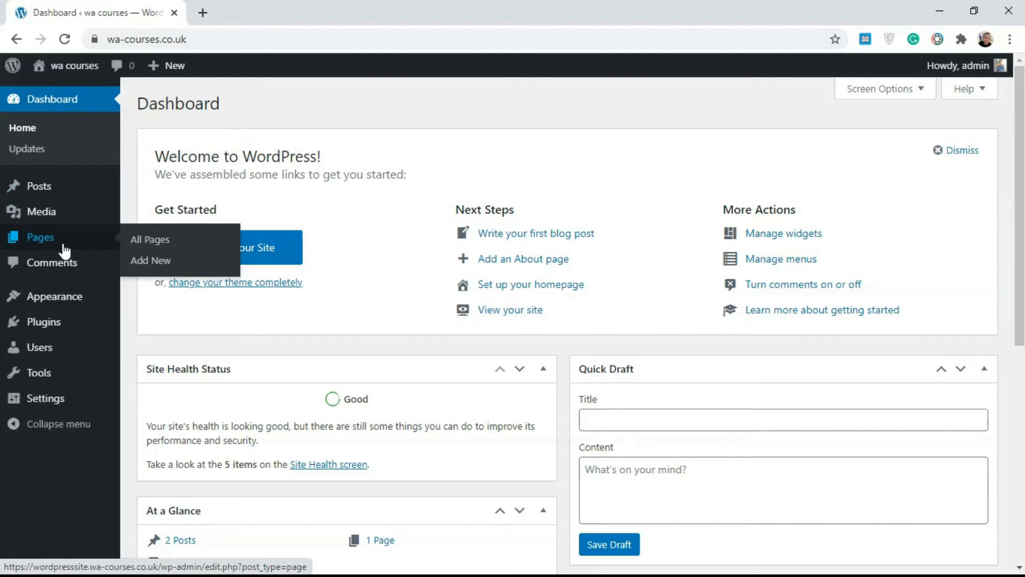
pyautogui.moveTo(39, 186)
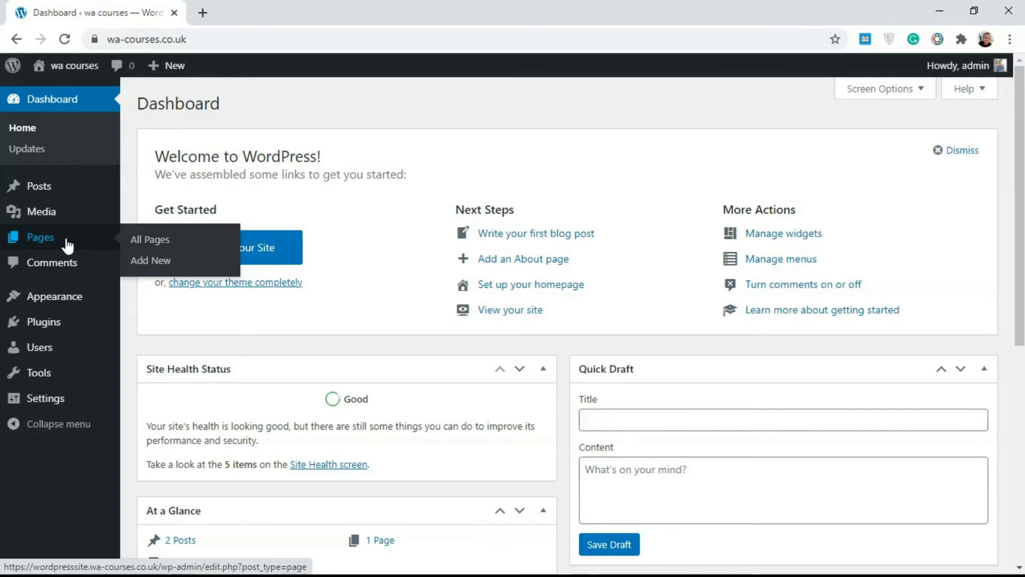
pyautogui.moveTo(41, 212)
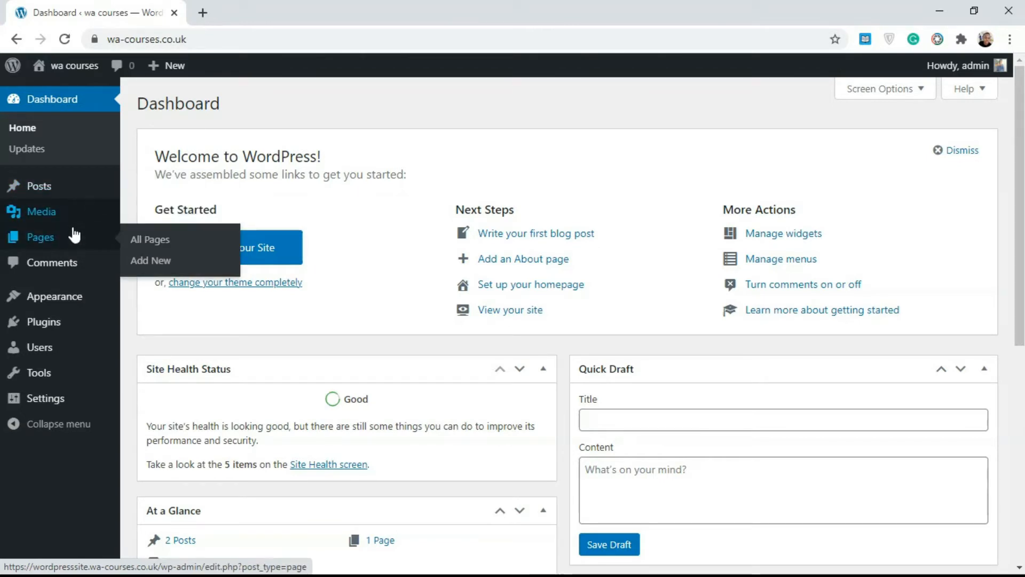
pyautogui.moveTo(39, 186)
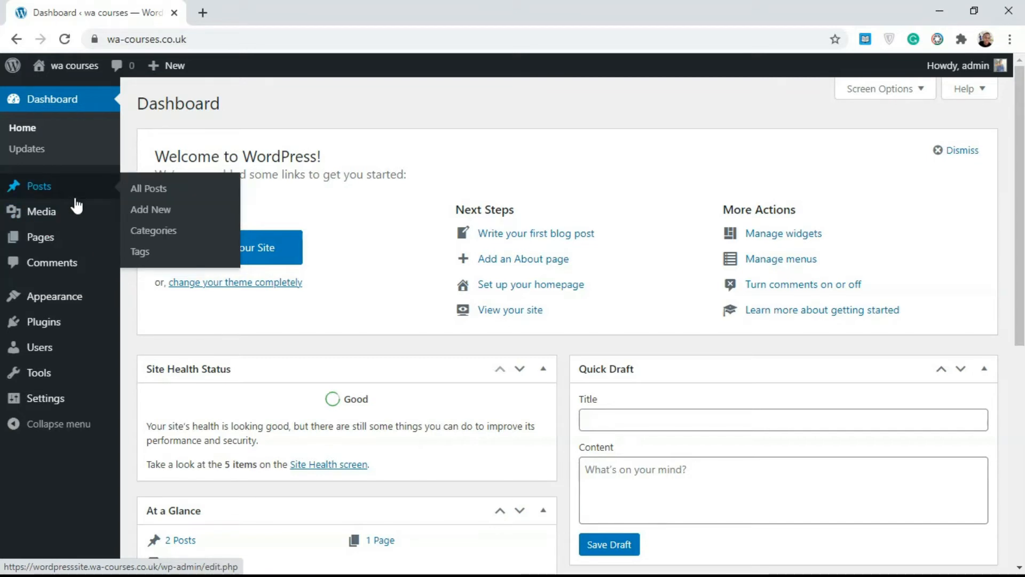
pyautogui.moveTo(40, 236)
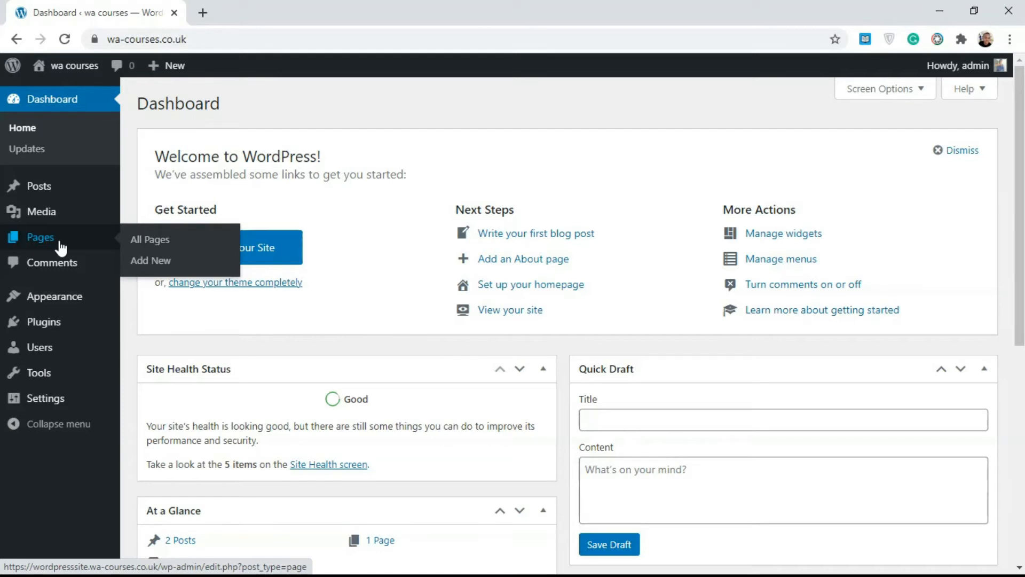
pyautogui.moveTo(69, 249)
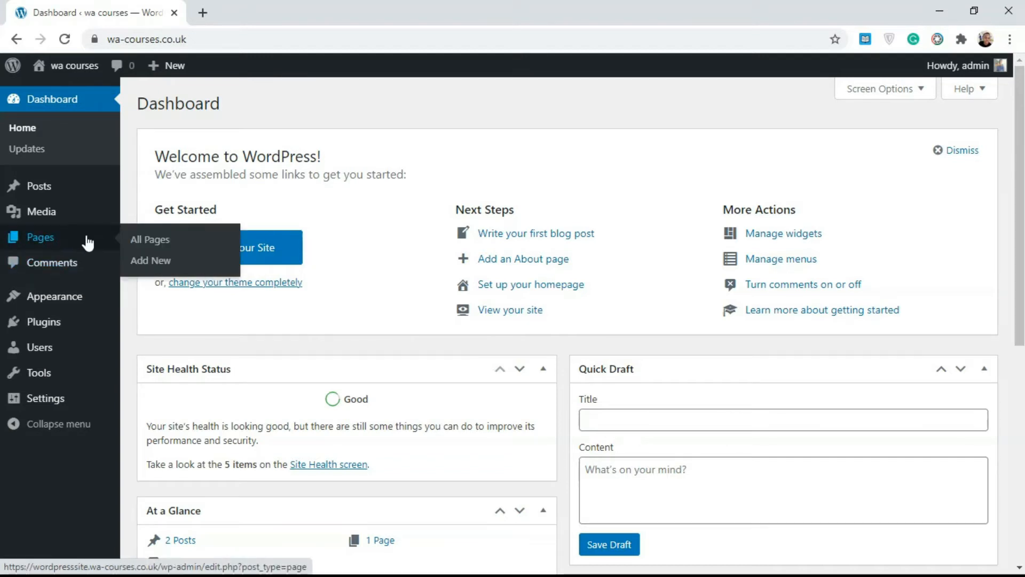
pyautogui.moveTo(39, 186)
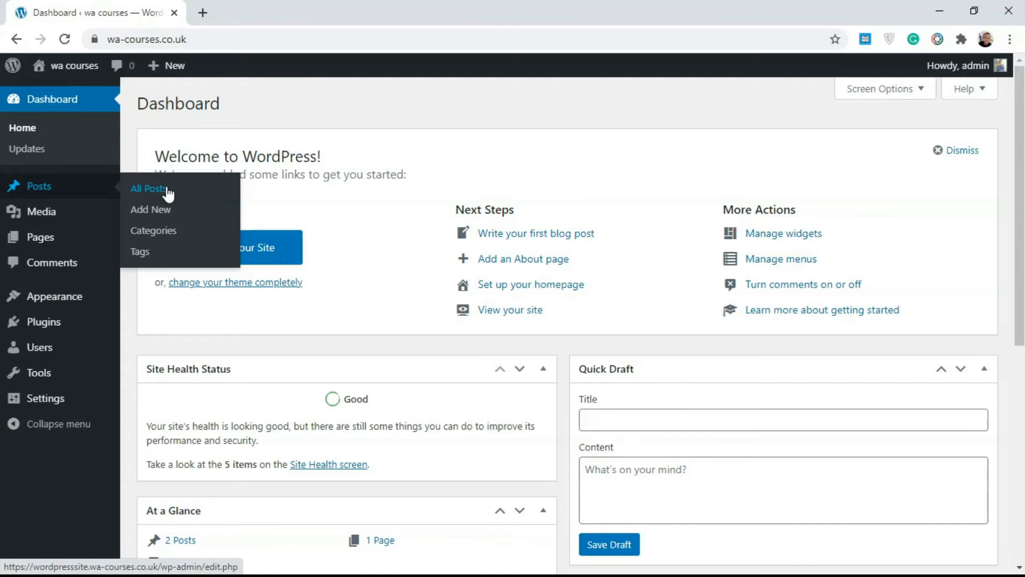
pyautogui.moveTo(91, 192)
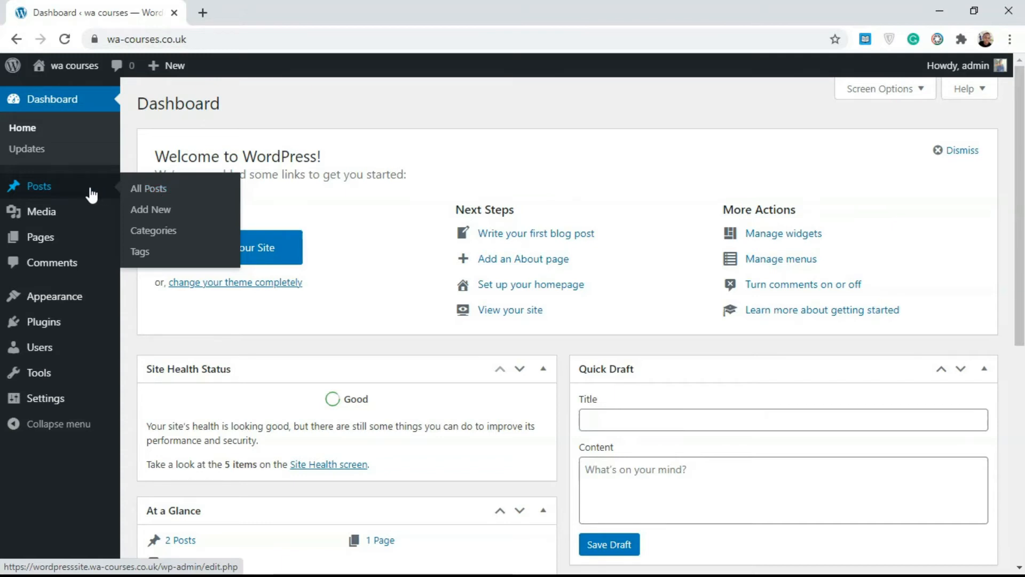
pyautogui.moveTo(91, 195)
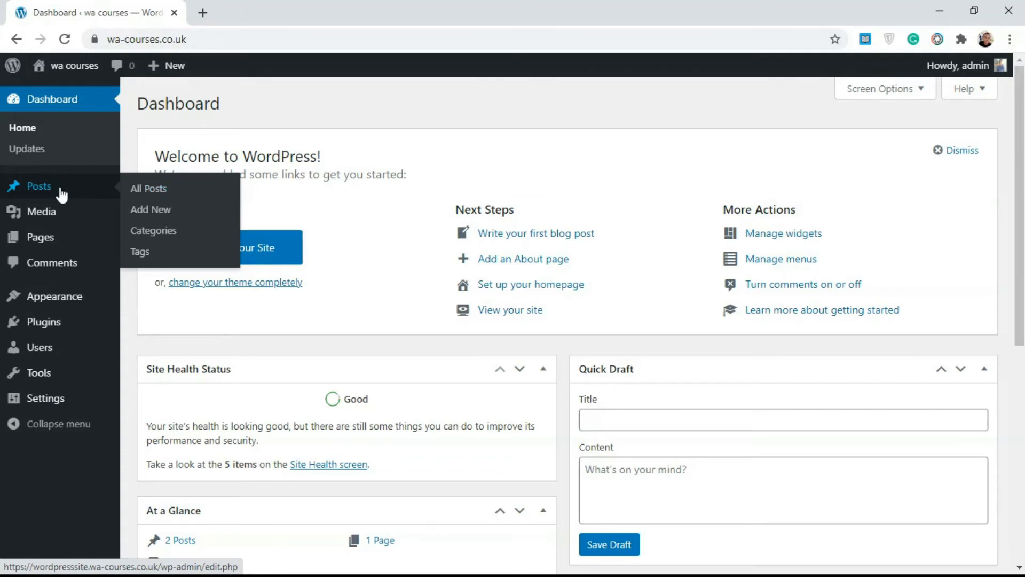
pyautogui.moveTo(41, 236)
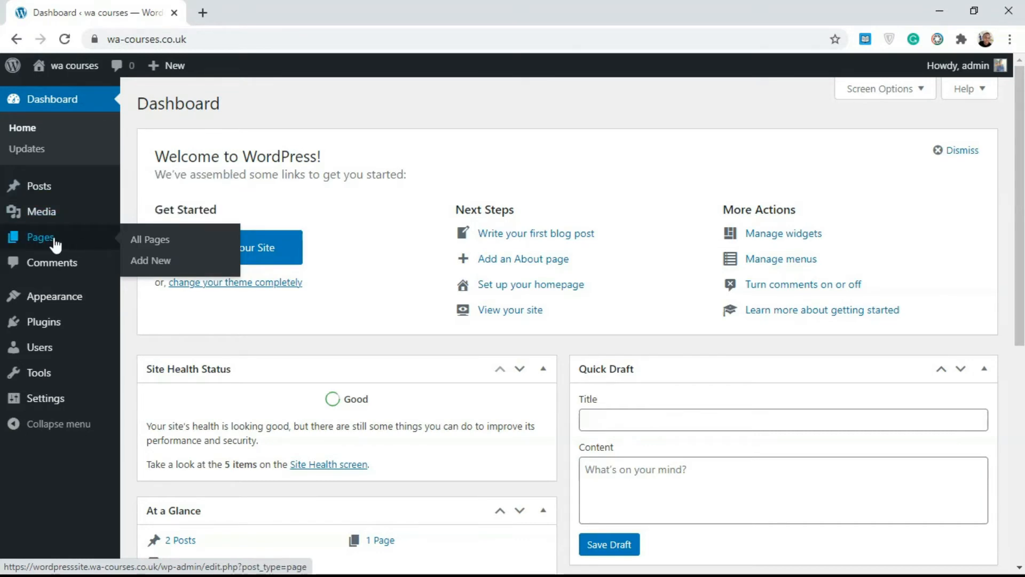
pyautogui.moveTo(41, 211)
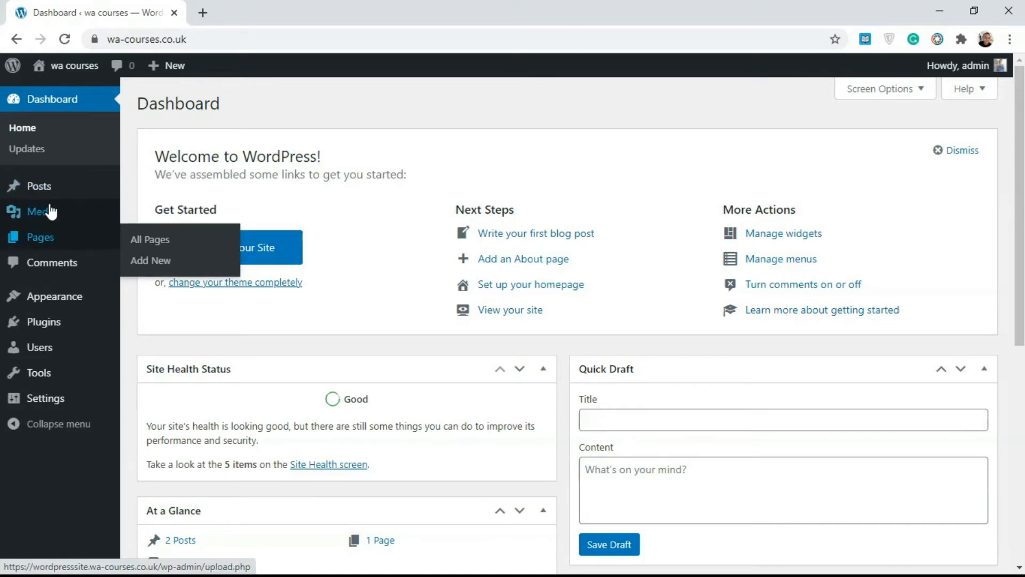
# - From All Posts and Pages, open Post Title and Sample Page in new tabs
pyautogui.click(151, 209)
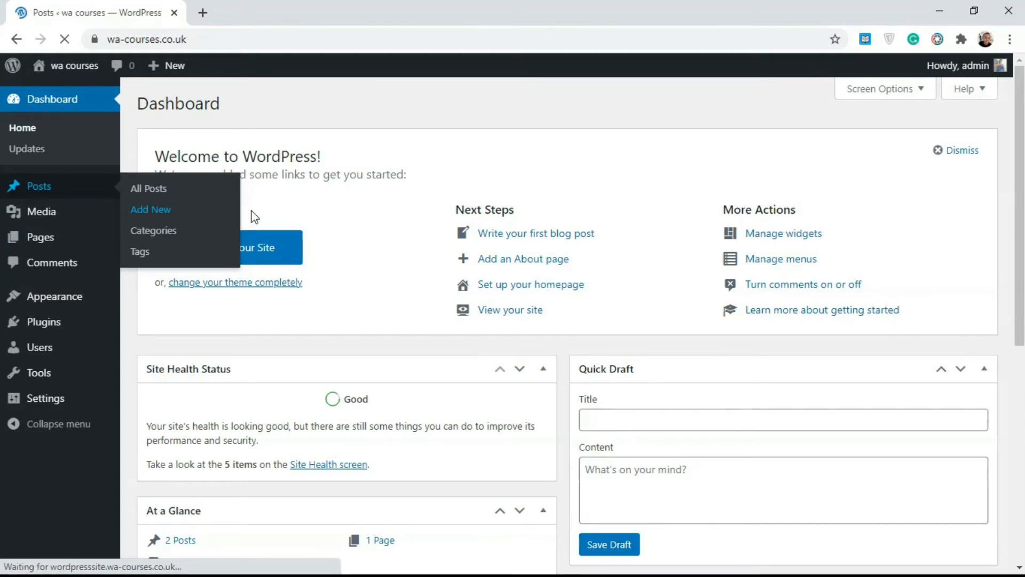
pyautogui.click(149, 188)
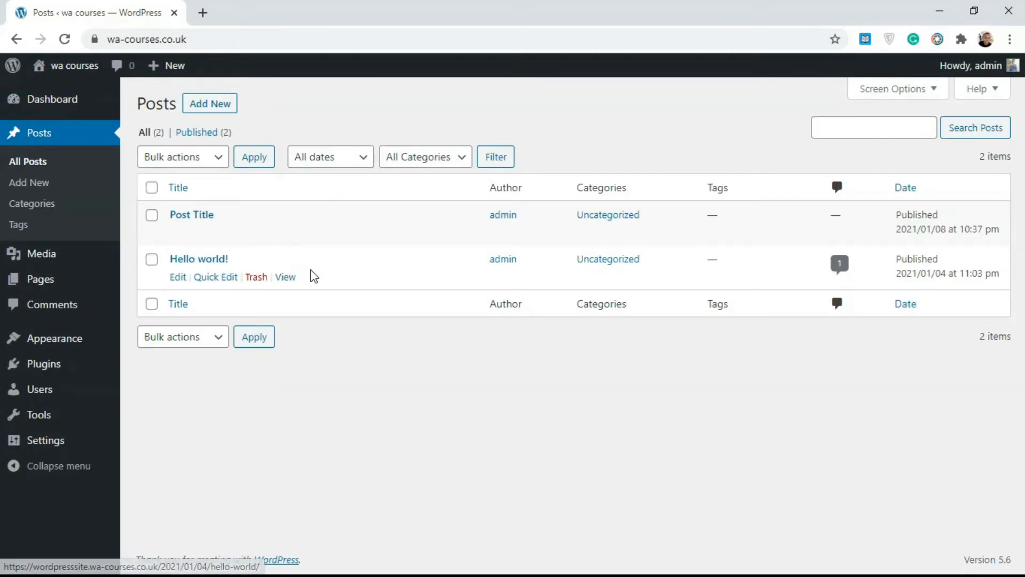
pyautogui.rightClick(286, 233)
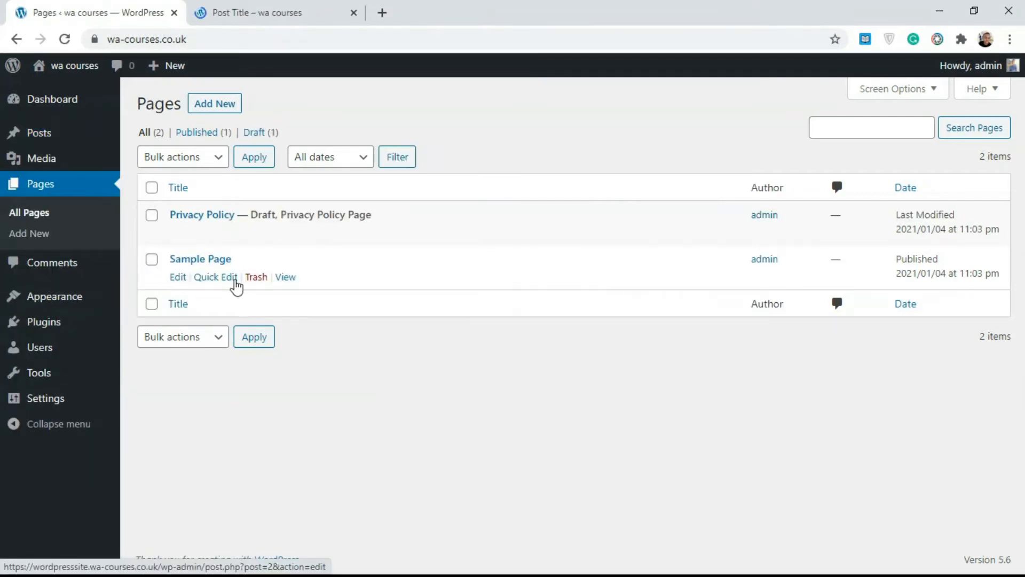
pyautogui.rightClick(285, 276)
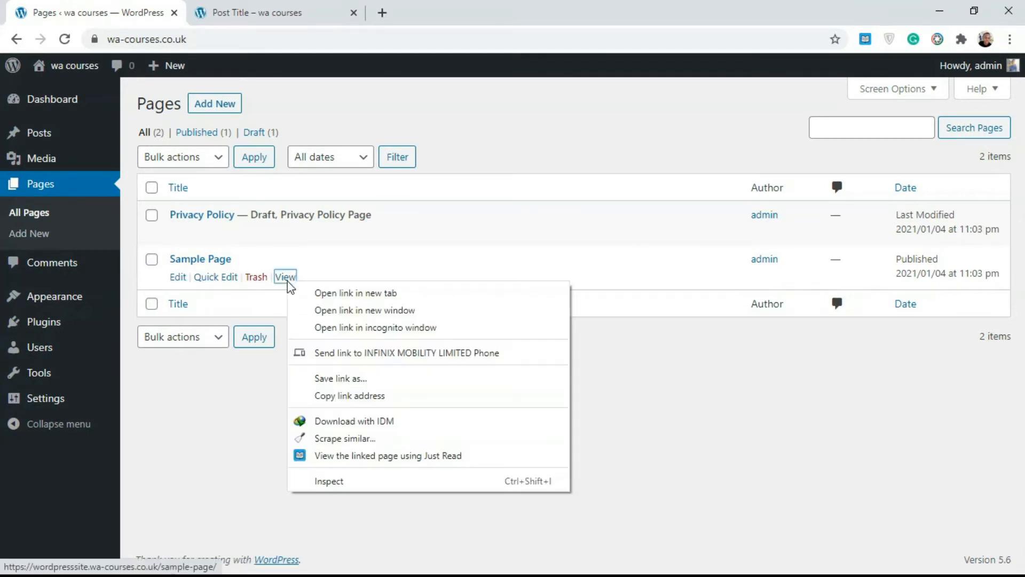
pyautogui.click(355, 292)
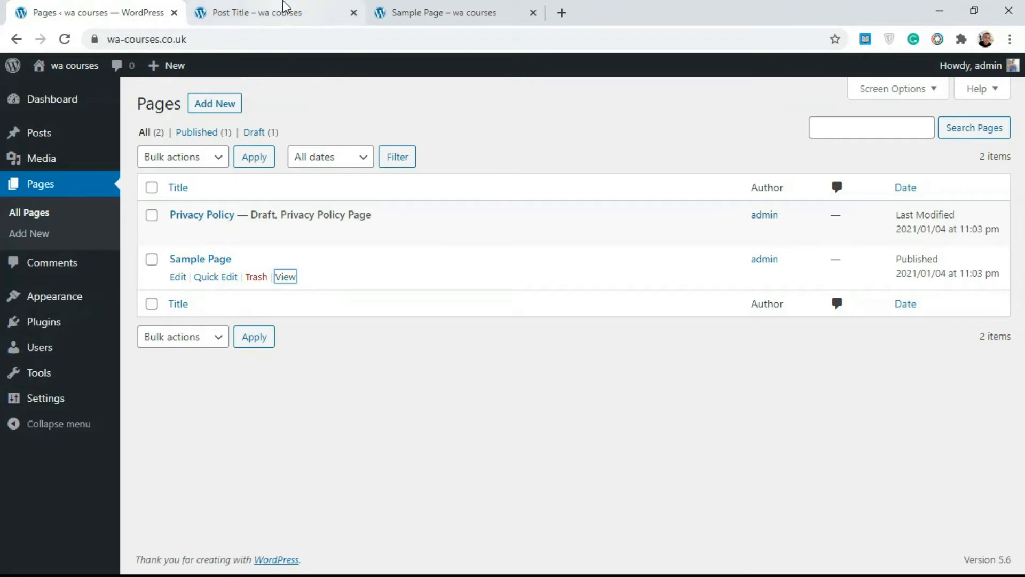
# - Scroll the live Post Title post to its Leave a comment box and back to the content
pyautogui.click(268, 12)
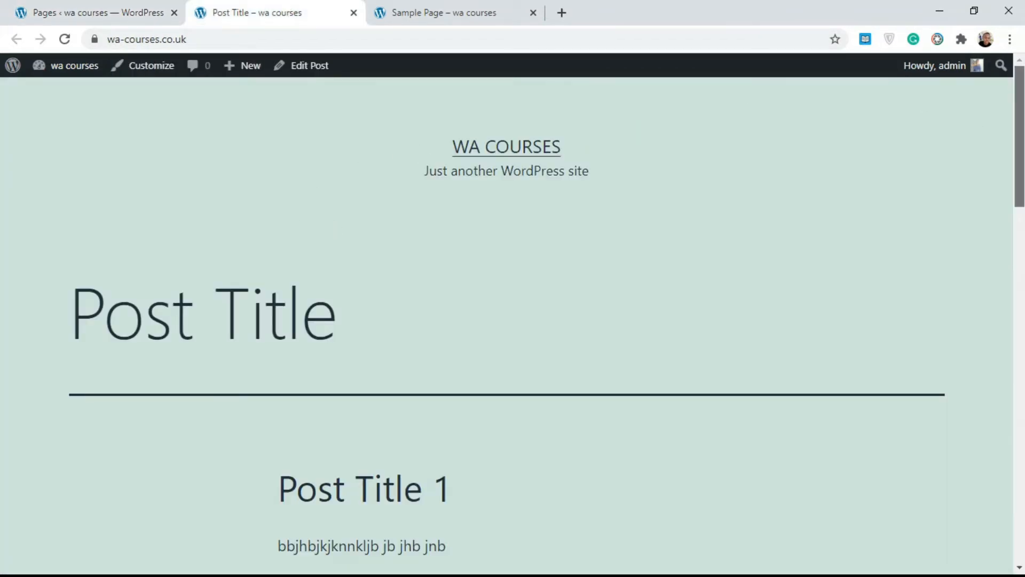
pyautogui.scroll(-3)
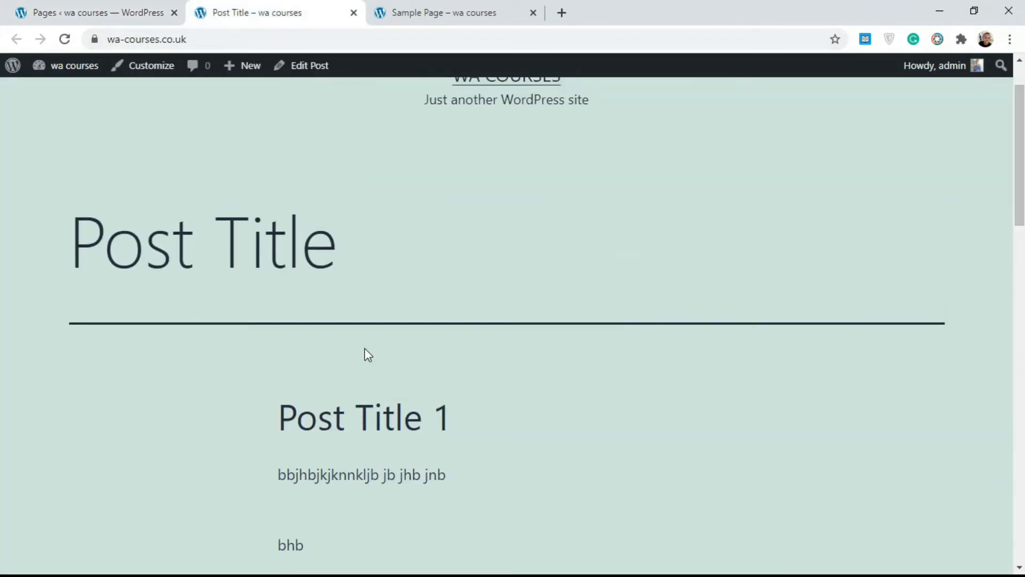
pyautogui.doubleClick(274, 242)
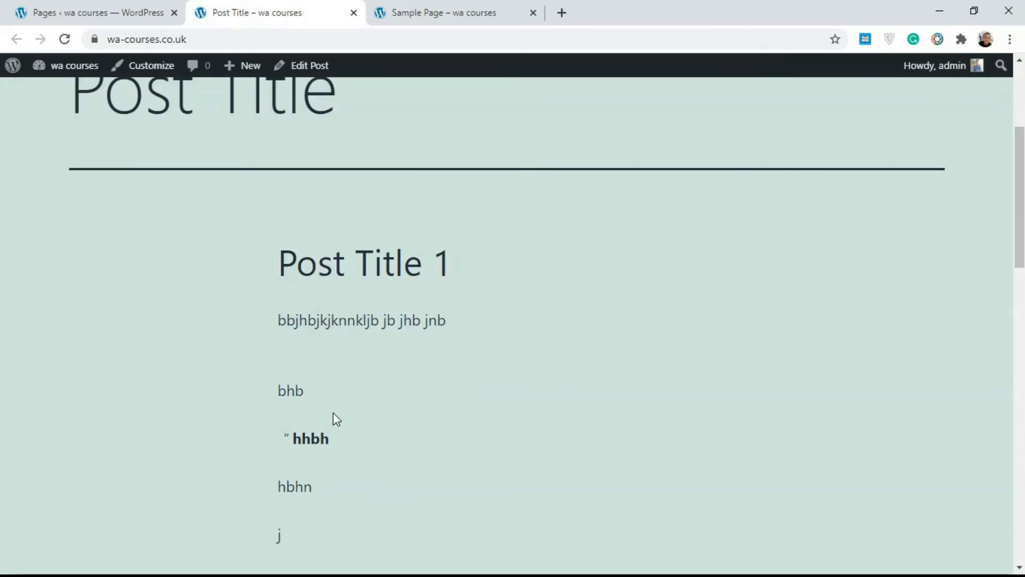
pyautogui.scroll(-3)
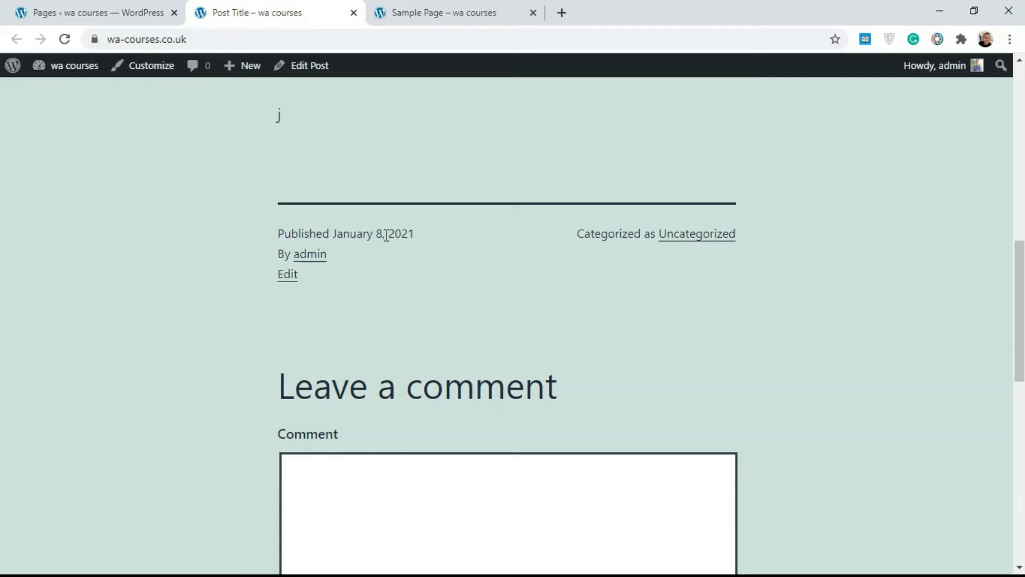
pyautogui.moveTo(309, 255)
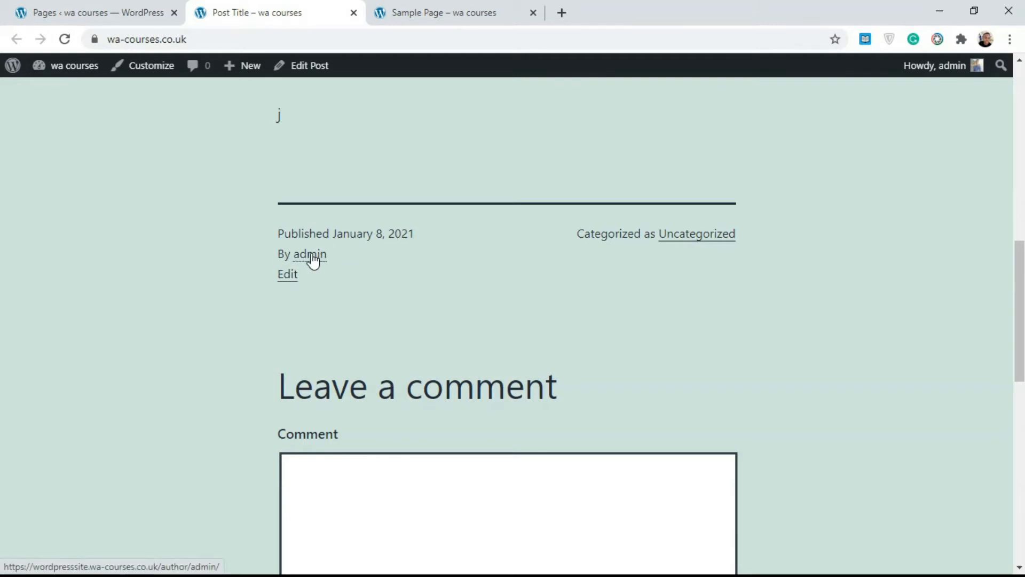
pyautogui.moveTo(326, 261)
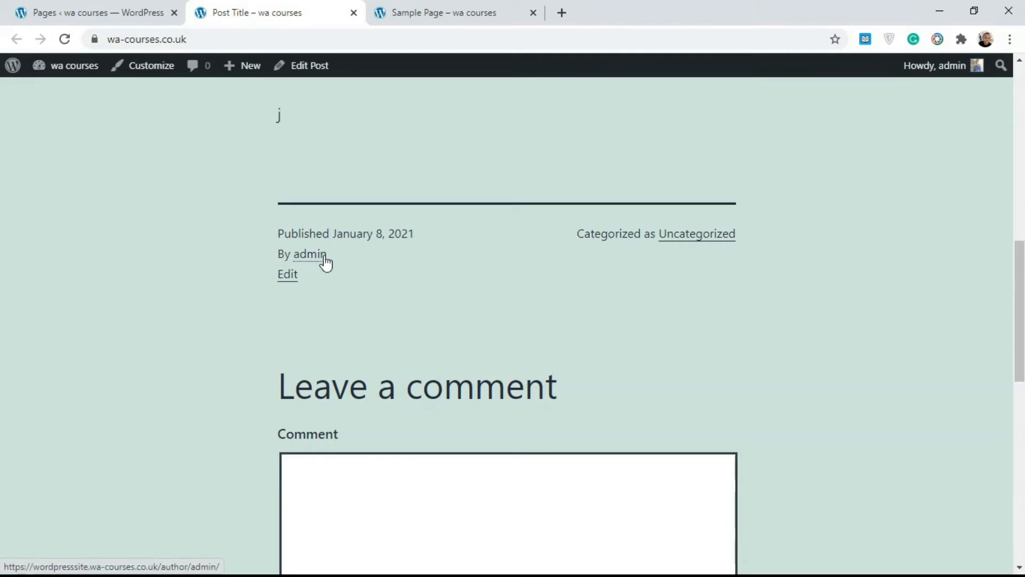
pyautogui.moveTo(643, 237)
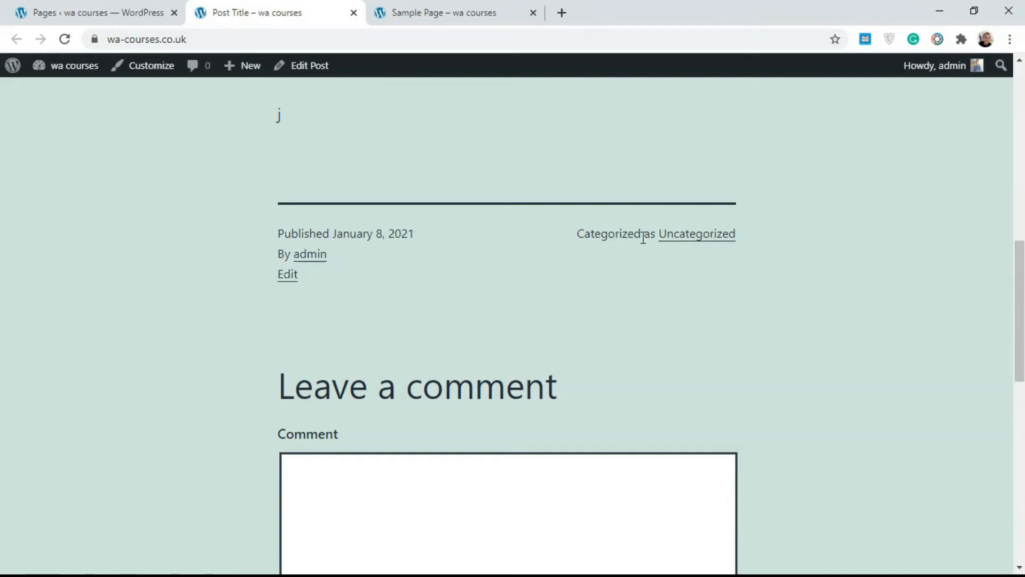
pyautogui.moveTo(686, 235)
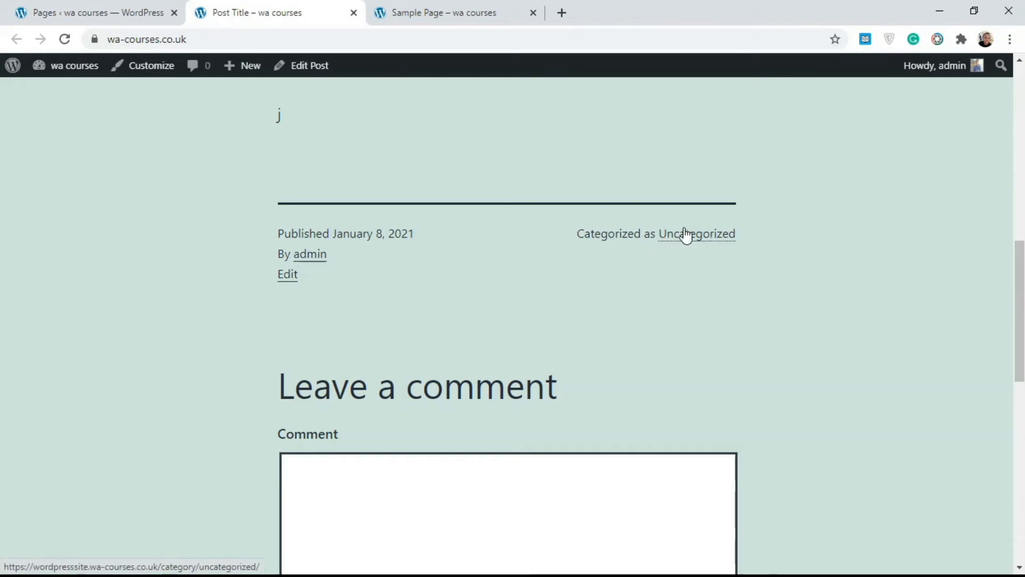
pyautogui.scroll(-3)
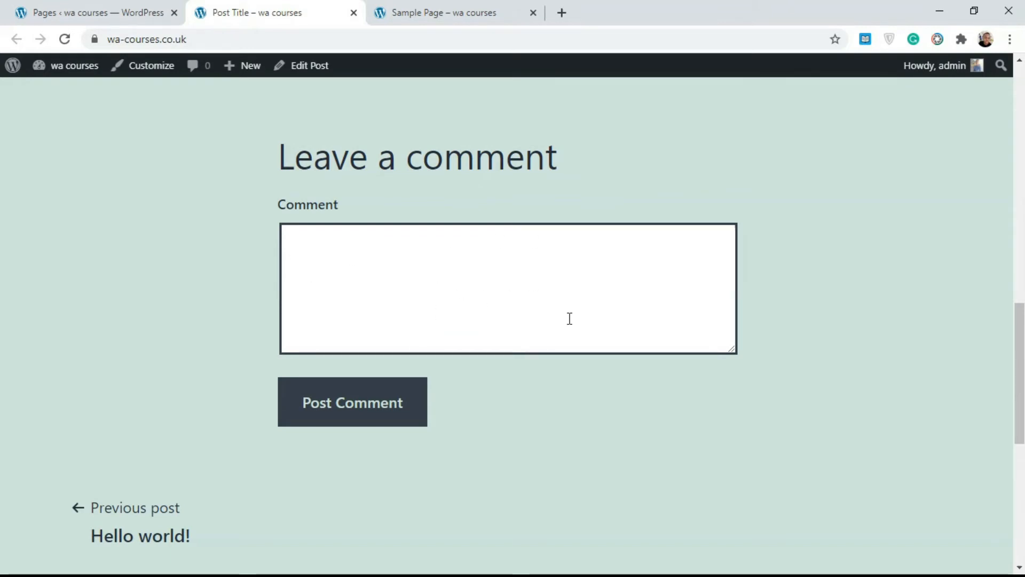
pyautogui.moveTo(345, 177)
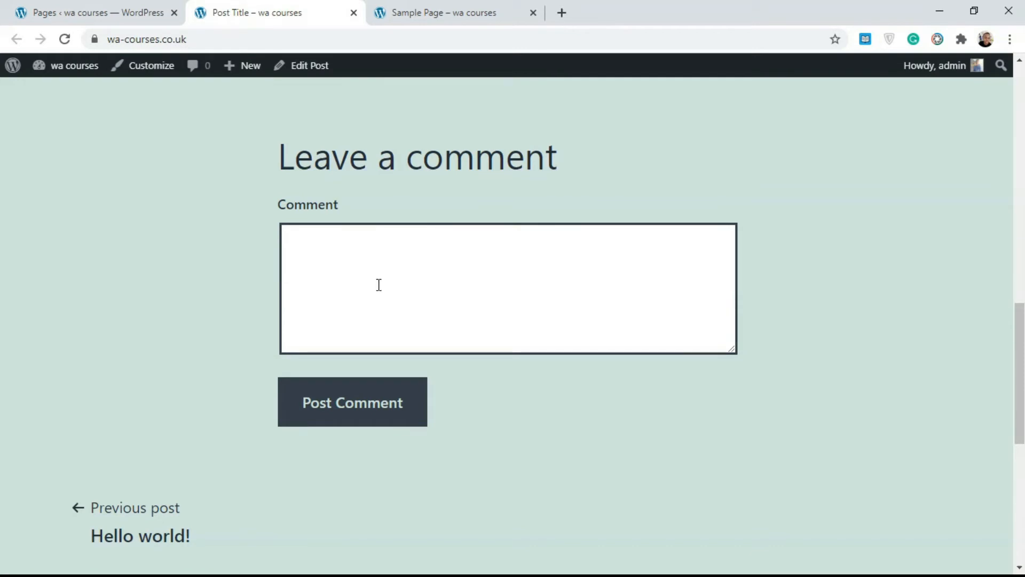
pyautogui.click(359, 291)
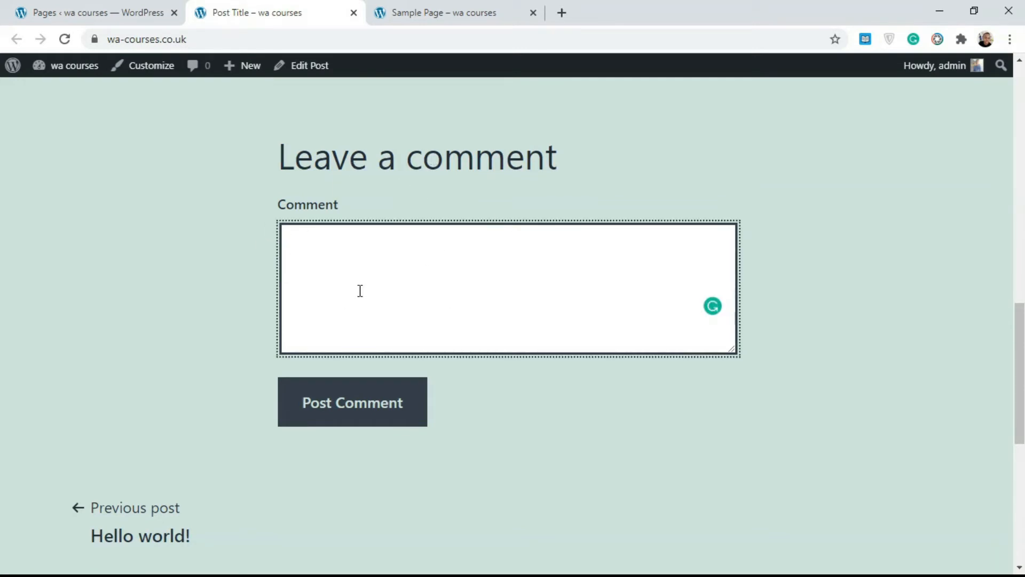
pyautogui.scroll(-3)
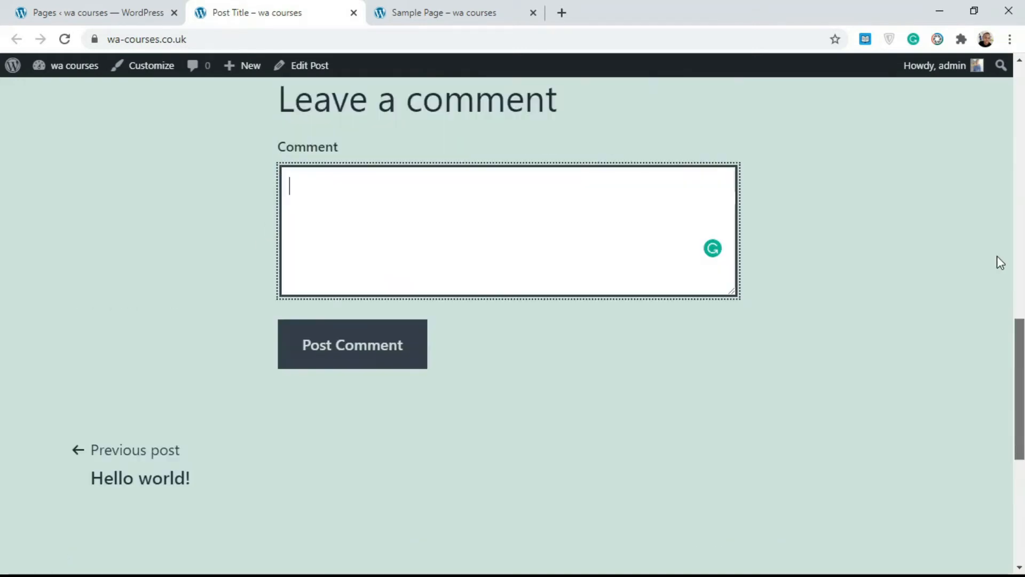
pyautogui.scroll(3)
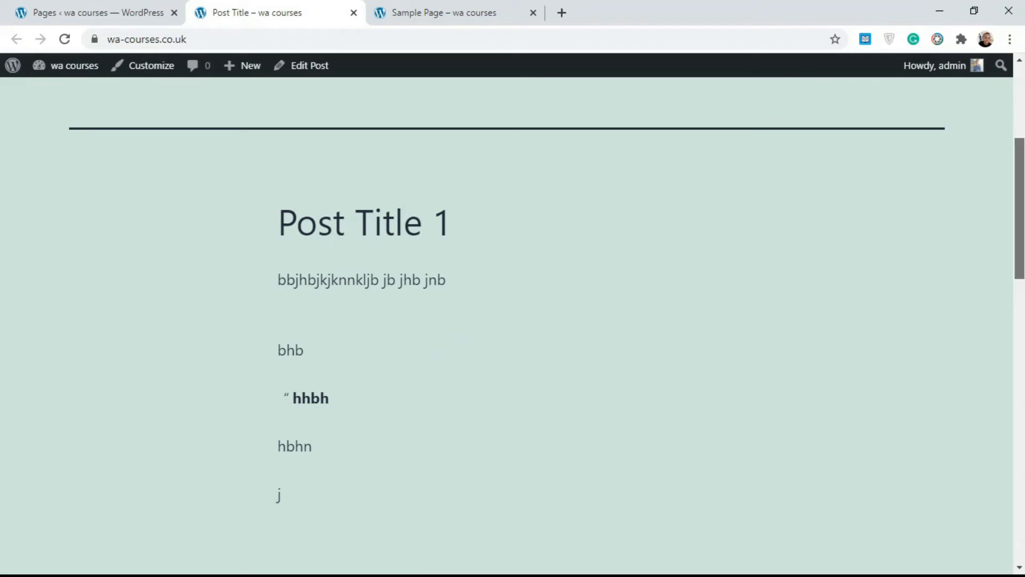
pyautogui.scroll(-3)
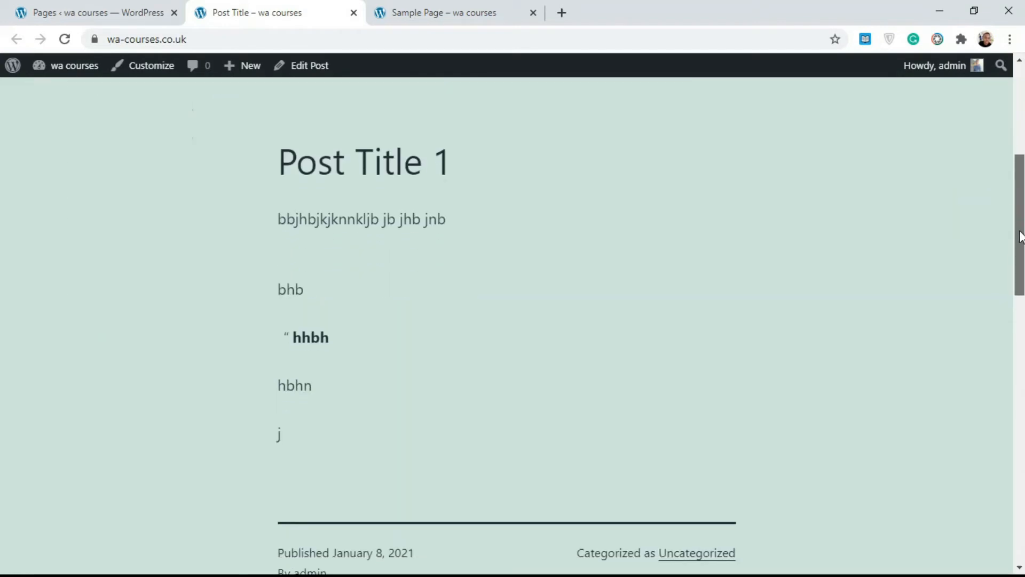
# - Scroll the live Sample Page from its title down to the footer widgets and back
pyautogui.click(456, 12)
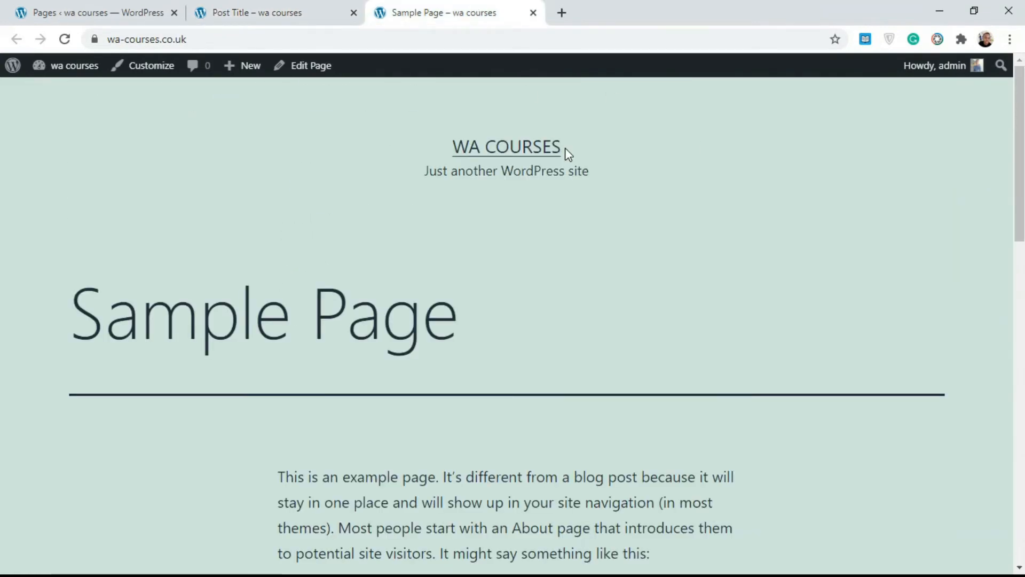
pyautogui.scroll(-3)
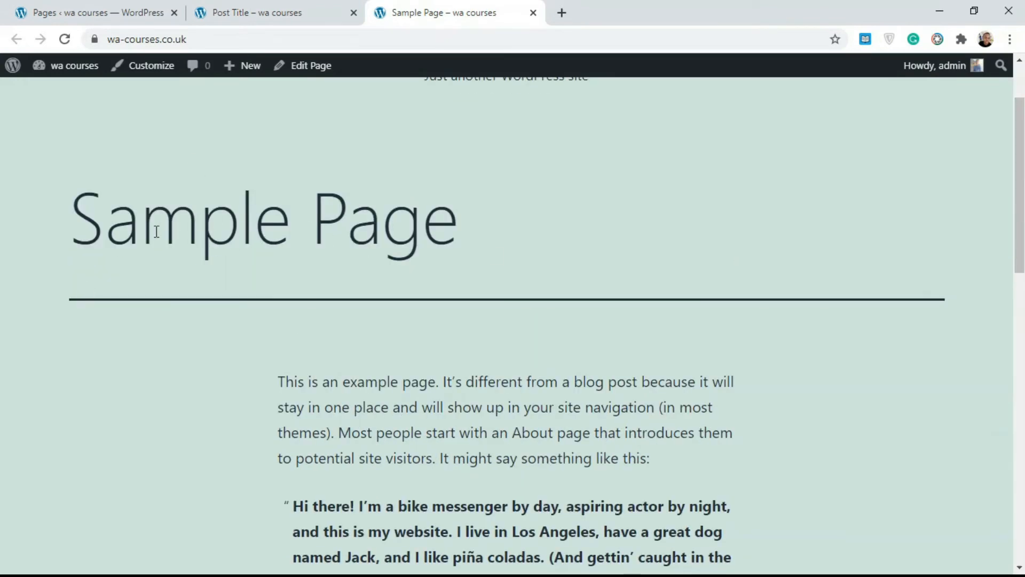
pyautogui.scroll(-3)
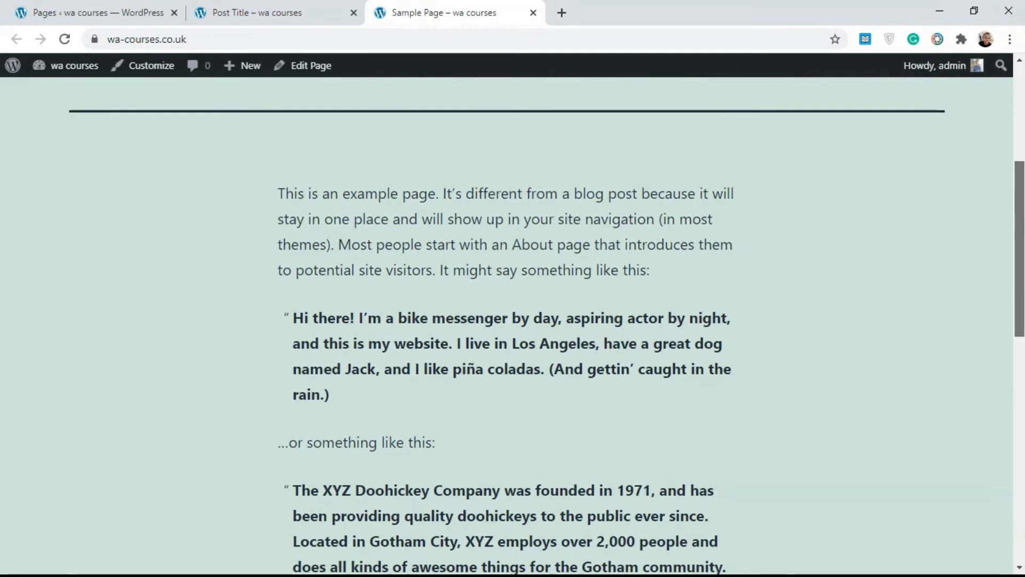
pyautogui.scroll(-3)
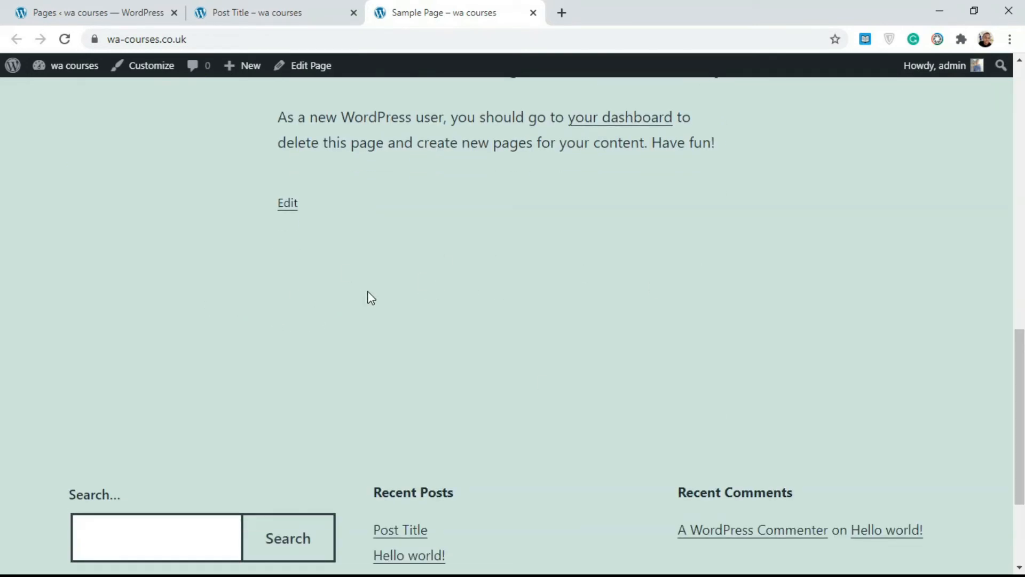
pyautogui.moveTo(641, 320)
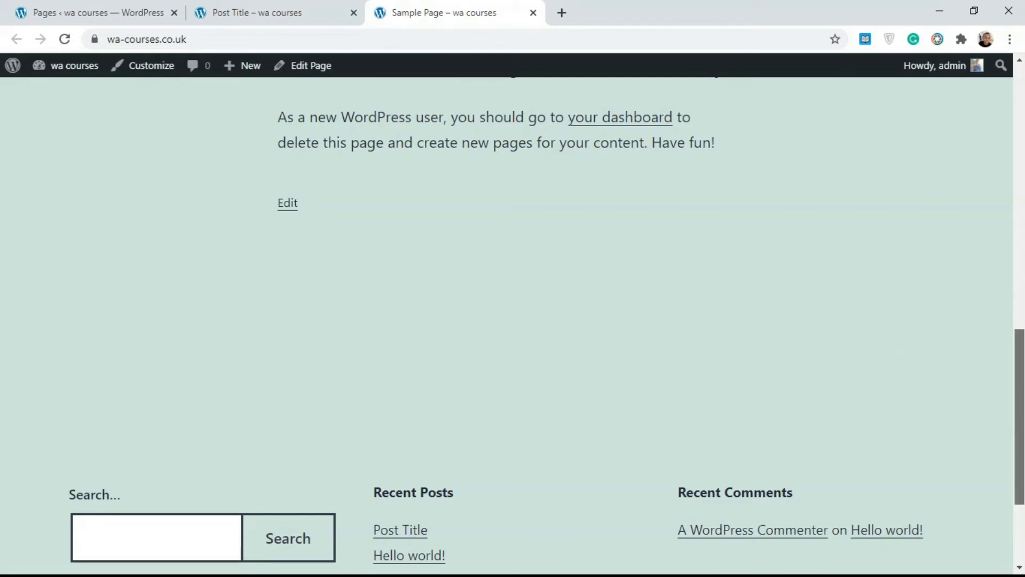
pyautogui.scroll(3)
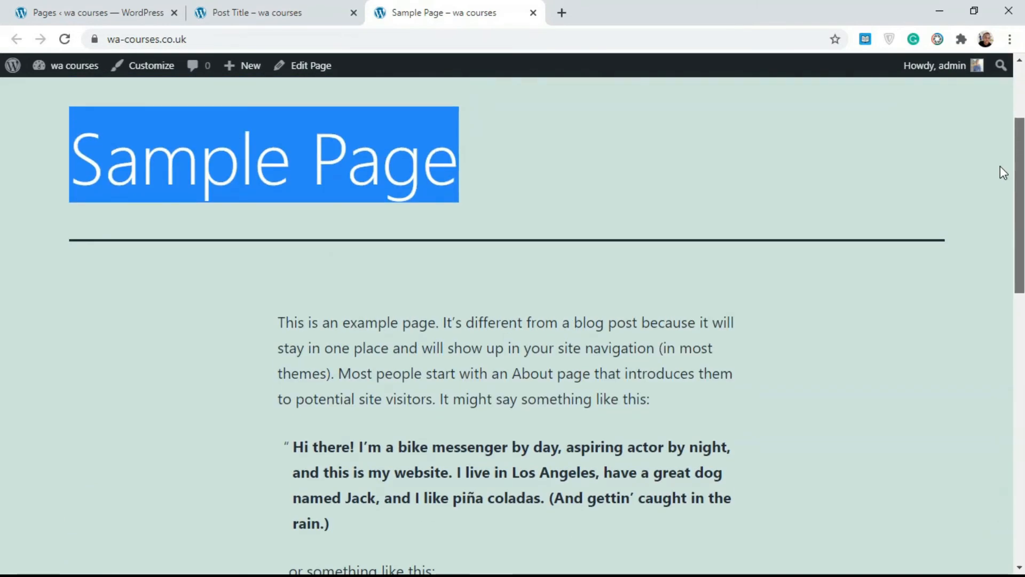
pyautogui.scroll(-3)
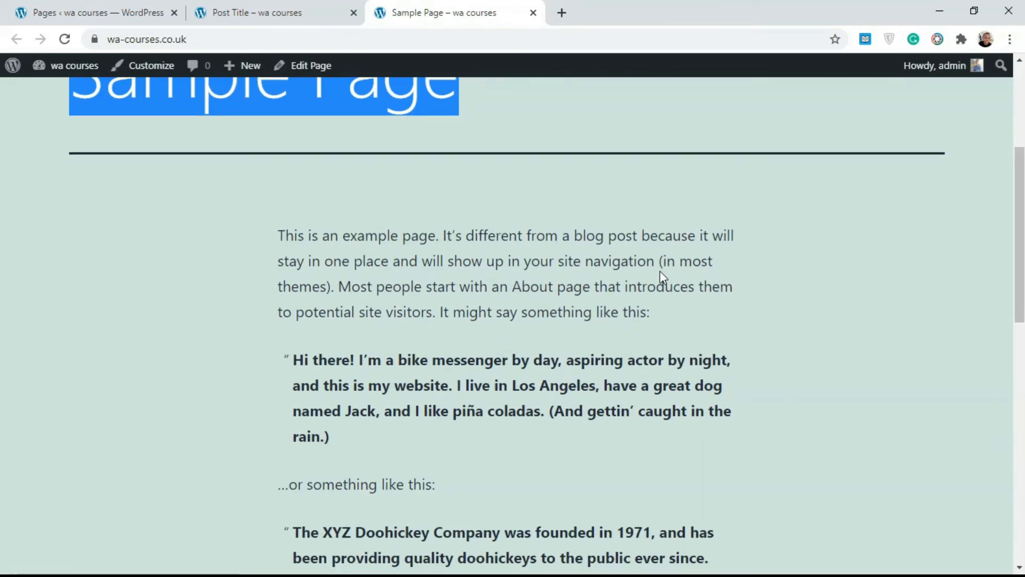
pyautogui.scroll(-3)
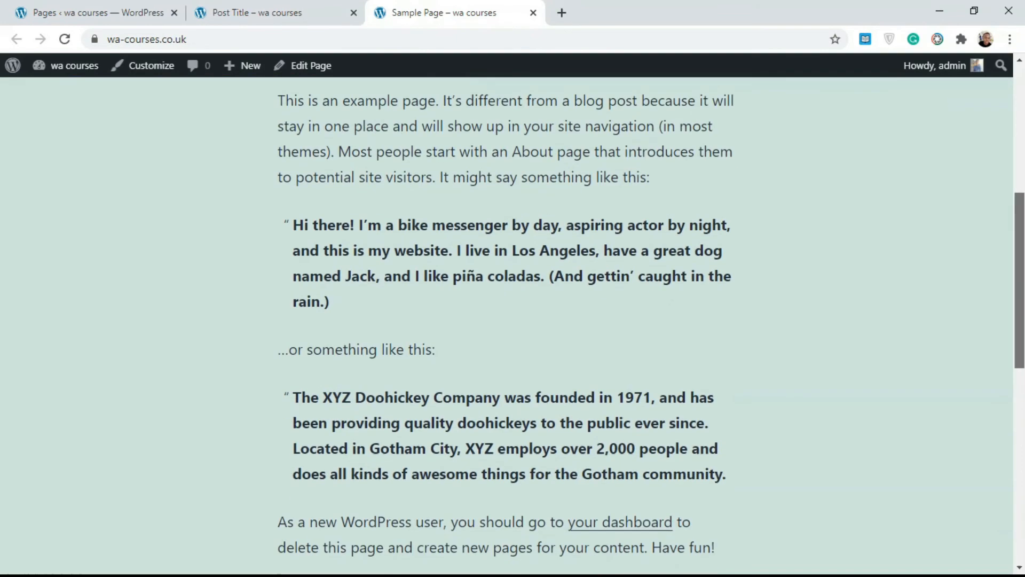
pyautogui.scroll(3)
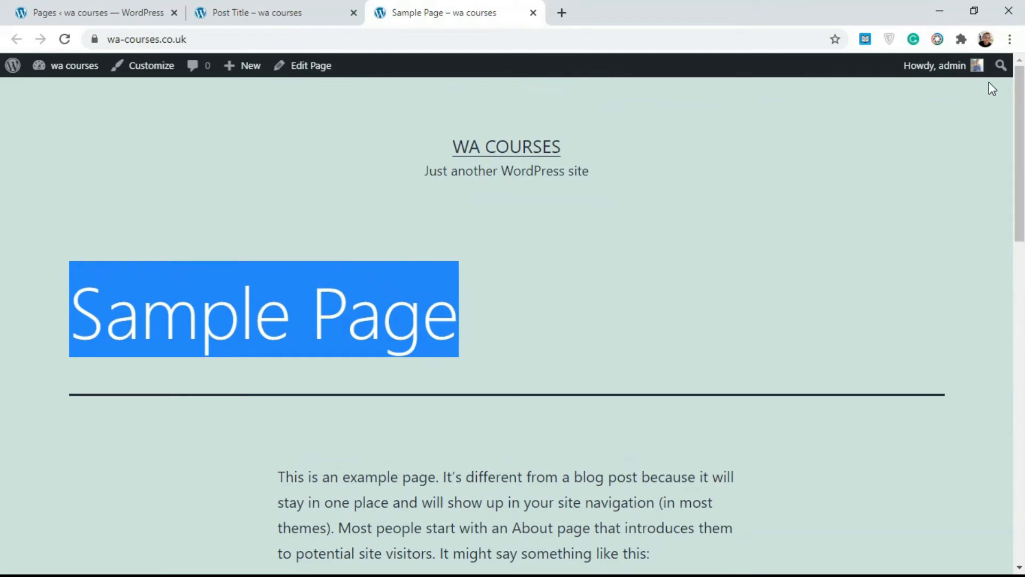
# - Scroll the live Post Title post to its Published/Categorized line and comment box
pyautogui.click(257, 12)
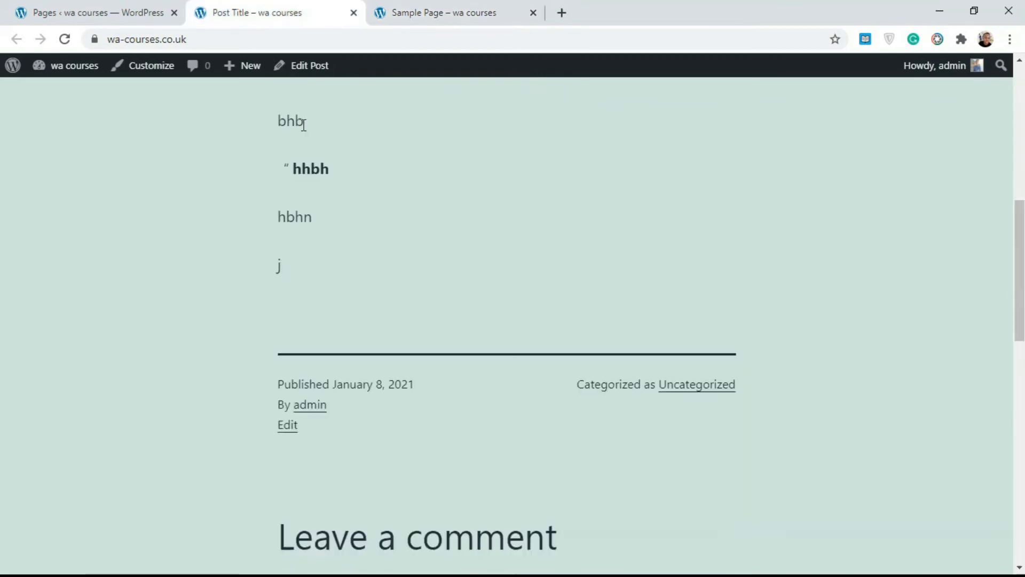
pyautogui.moveTo(571, 294)
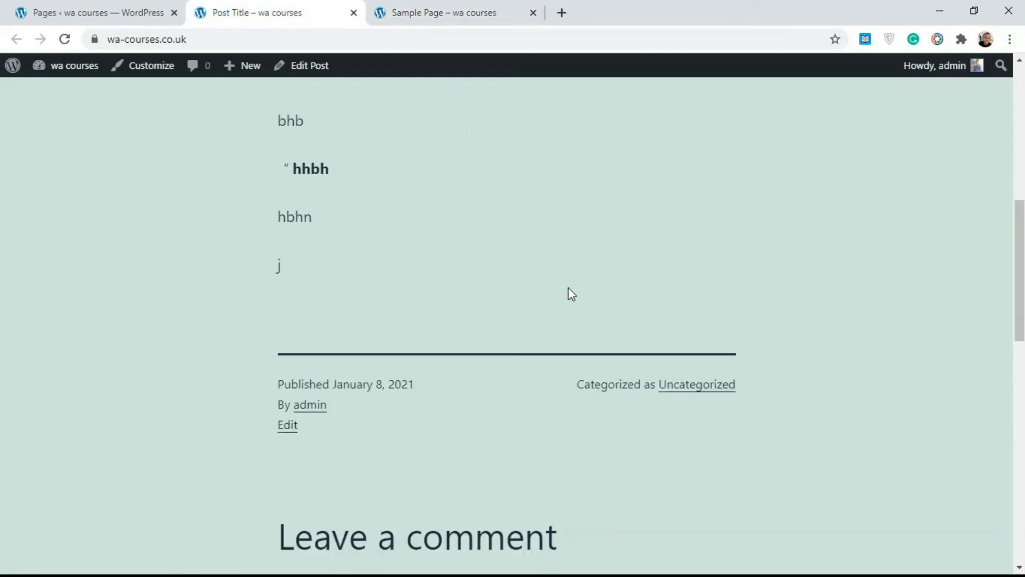
pyautogui.scroll(3)
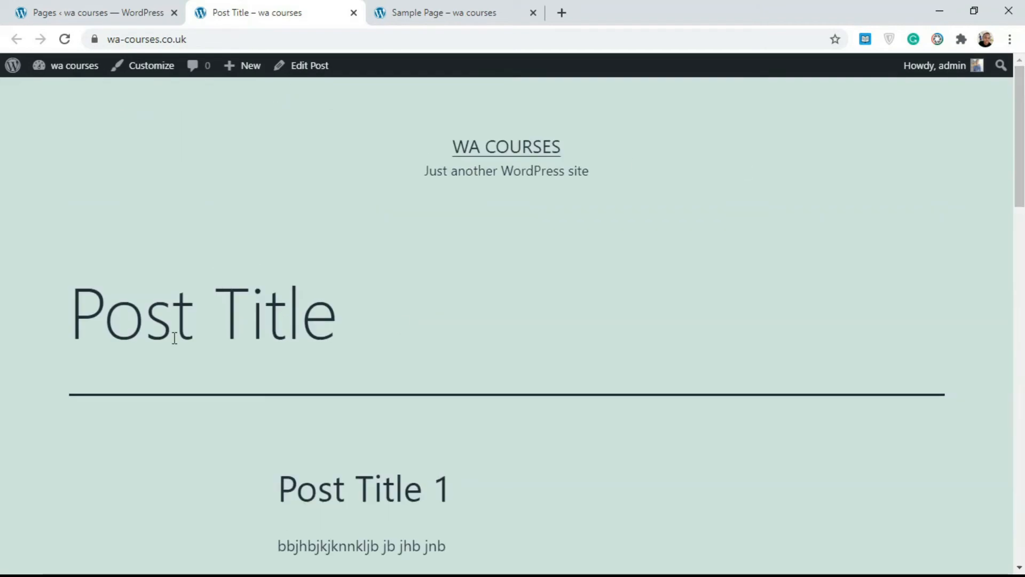
pyautogui.scroll(-3)
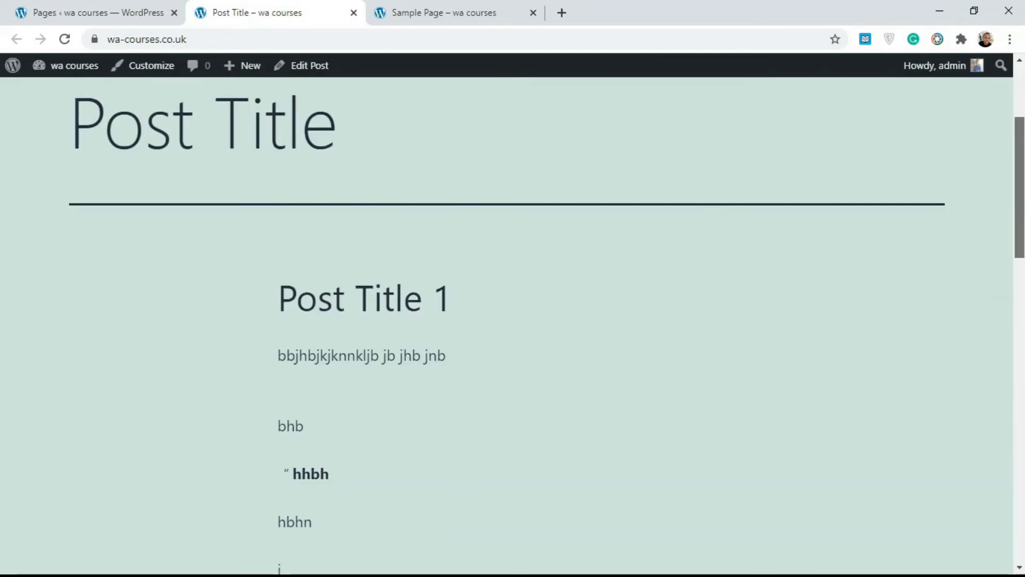
pyautogui.scroll(-3)
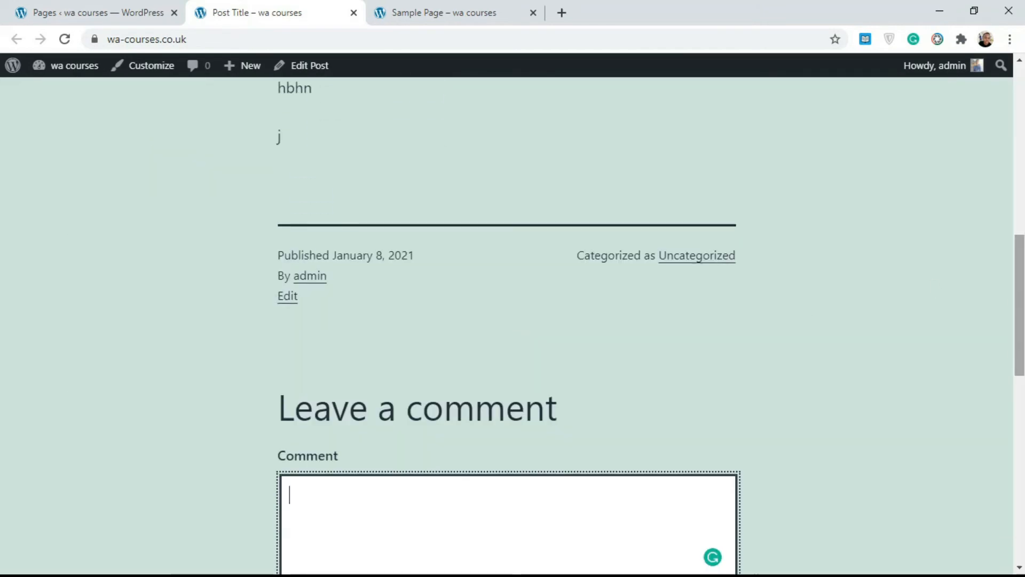
pyautogui.moveTo(236, 17)
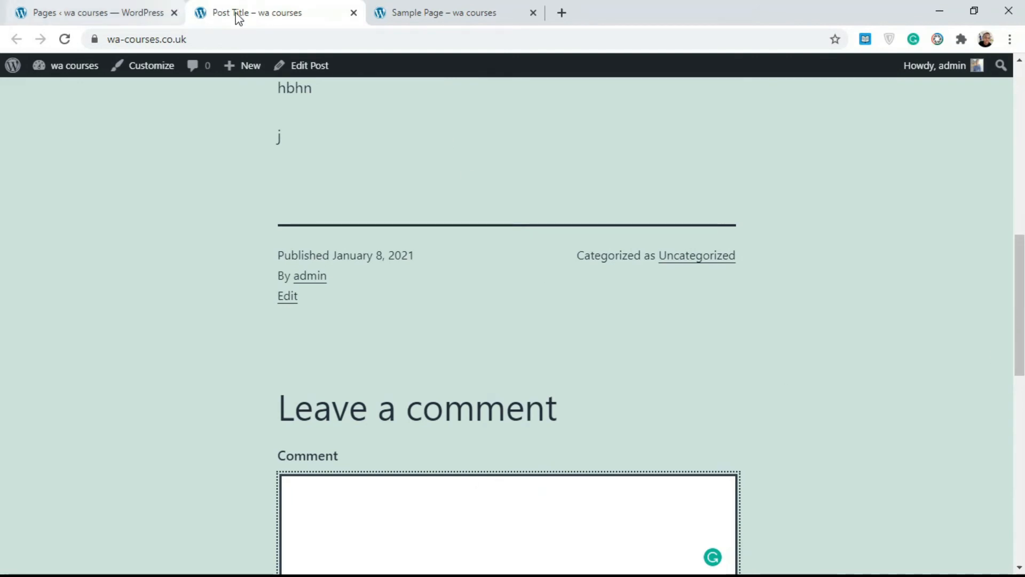
# - Switch to the admin tab and reload Pages > All Pages
pyautogui.click(91, 13)
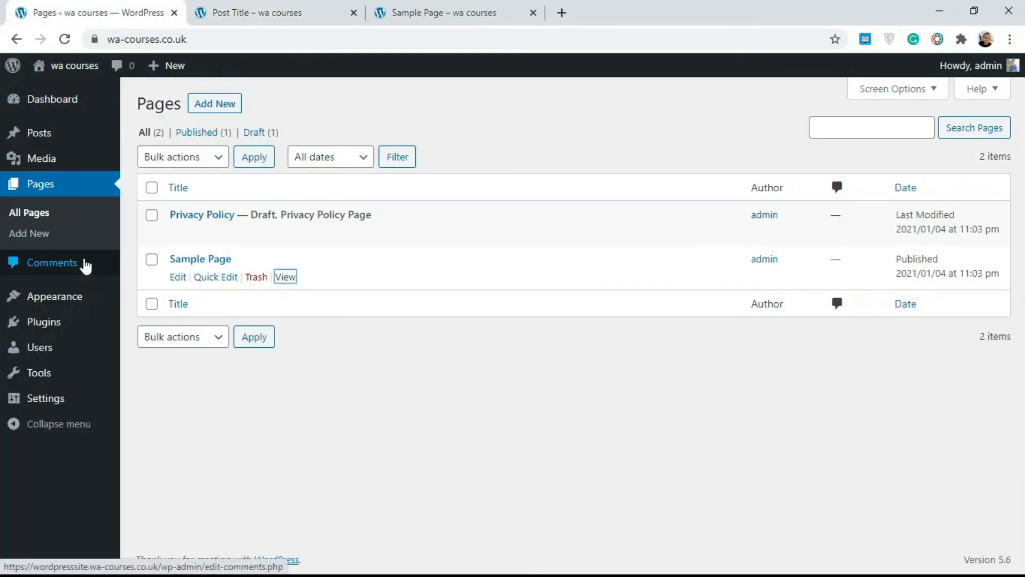
pyautogui.moveTo(39, 131)
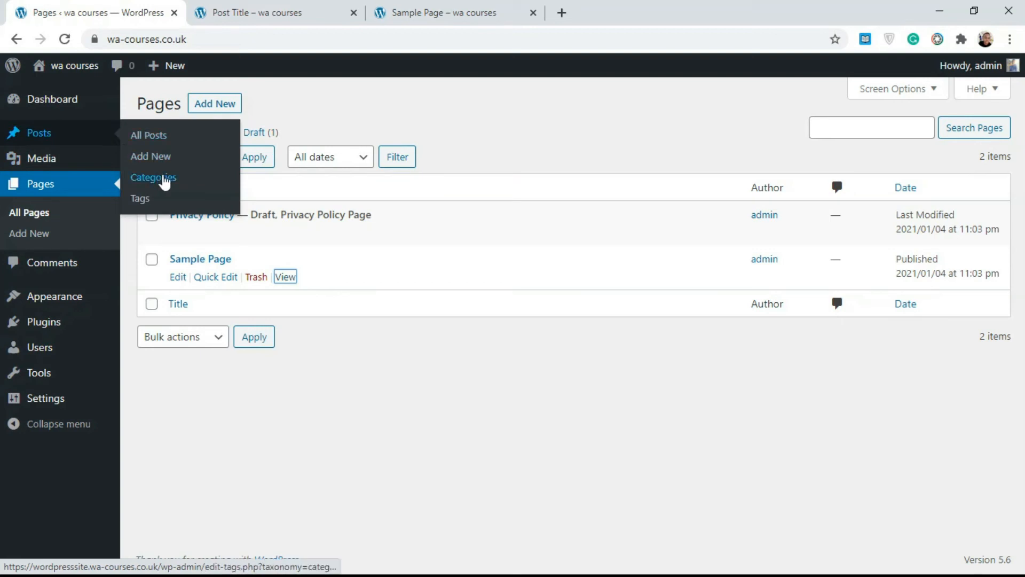
pyautogui.moveTo(162, 190)
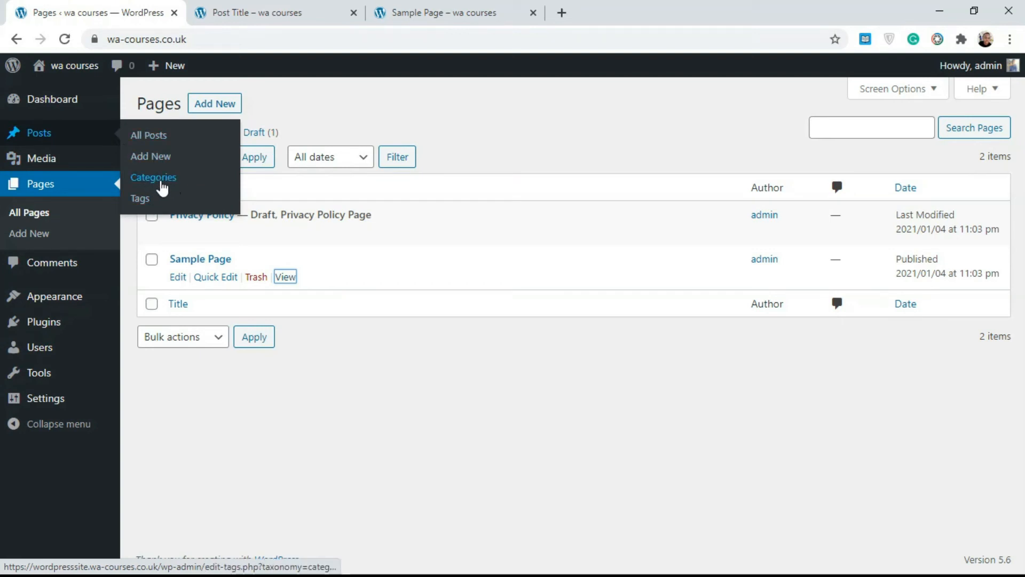
pyautogui.moveTo(140, 199)
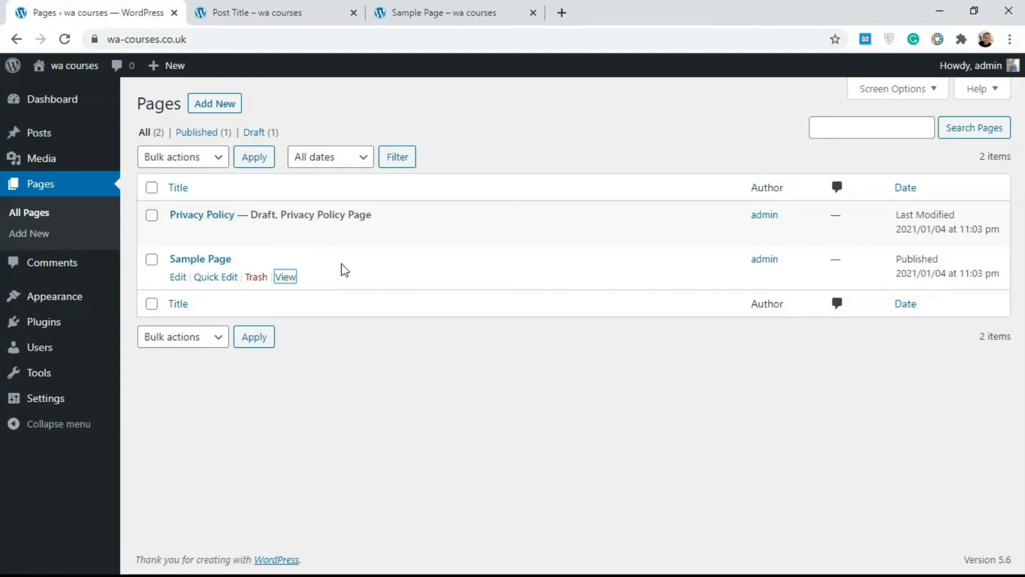
pyautogui.moveTo(39, 132)
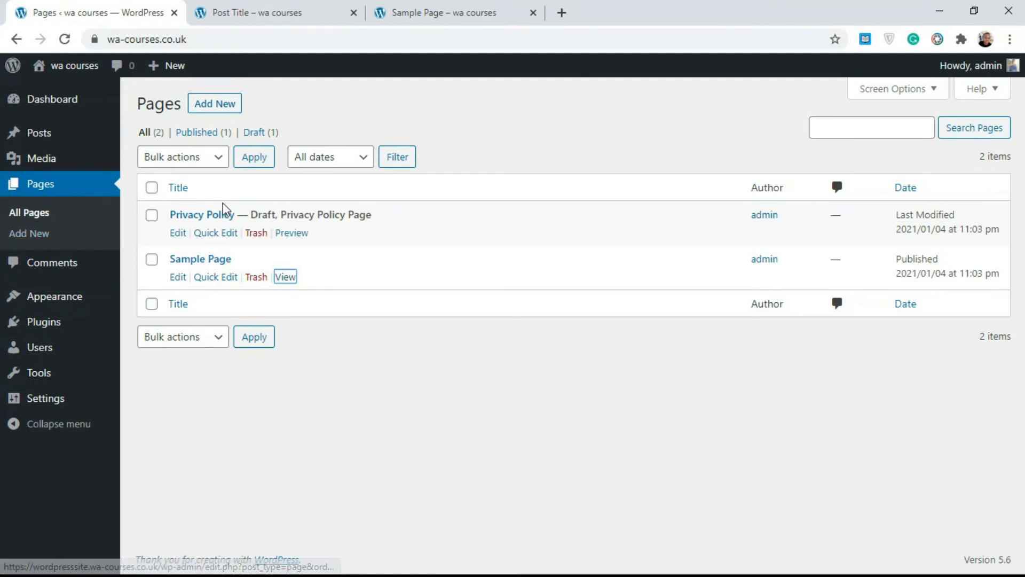
pyautogui.click(178, 187)
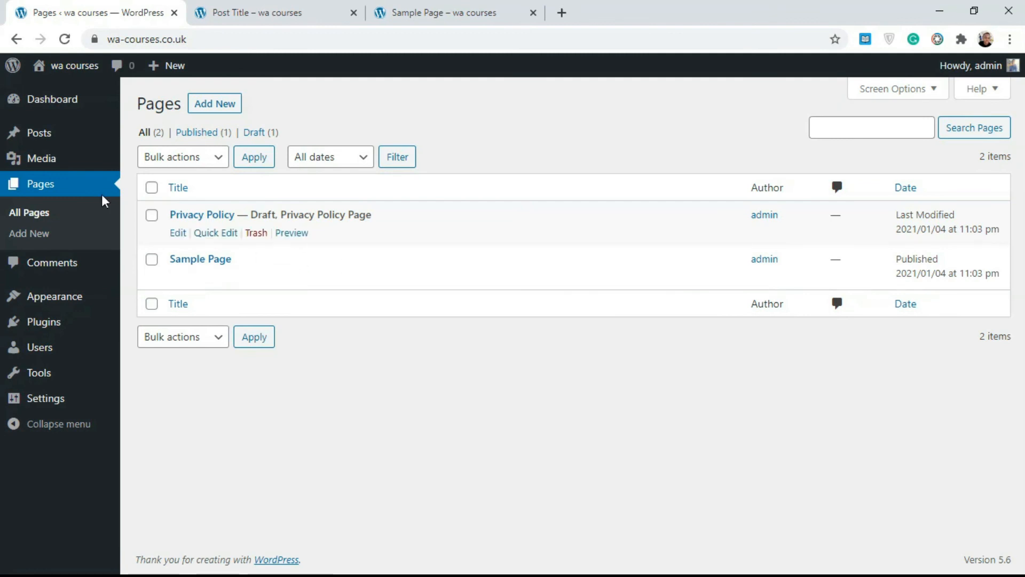
pyautogui.moveTo(39, 133)
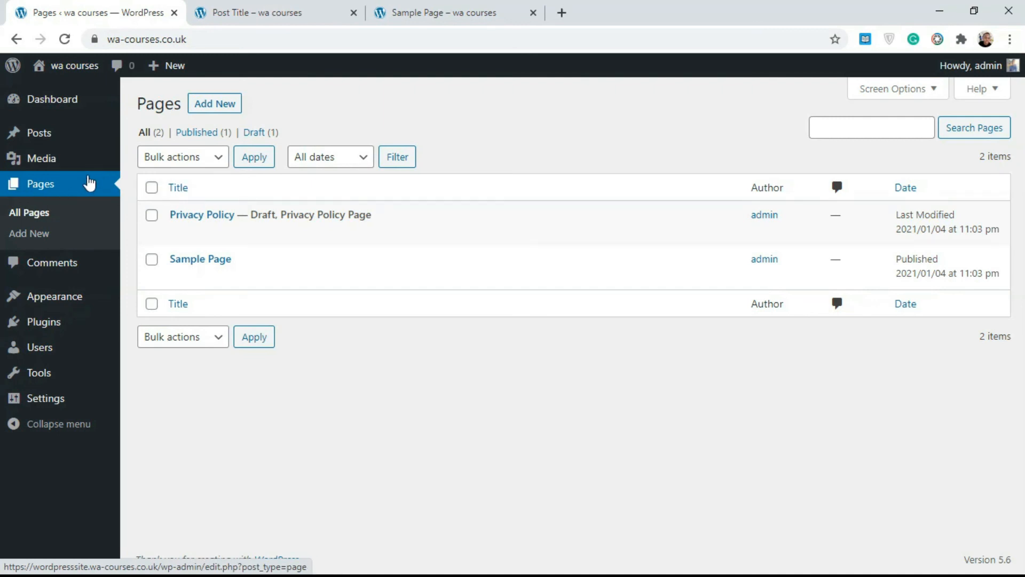
pyautogui.click(177, 188)
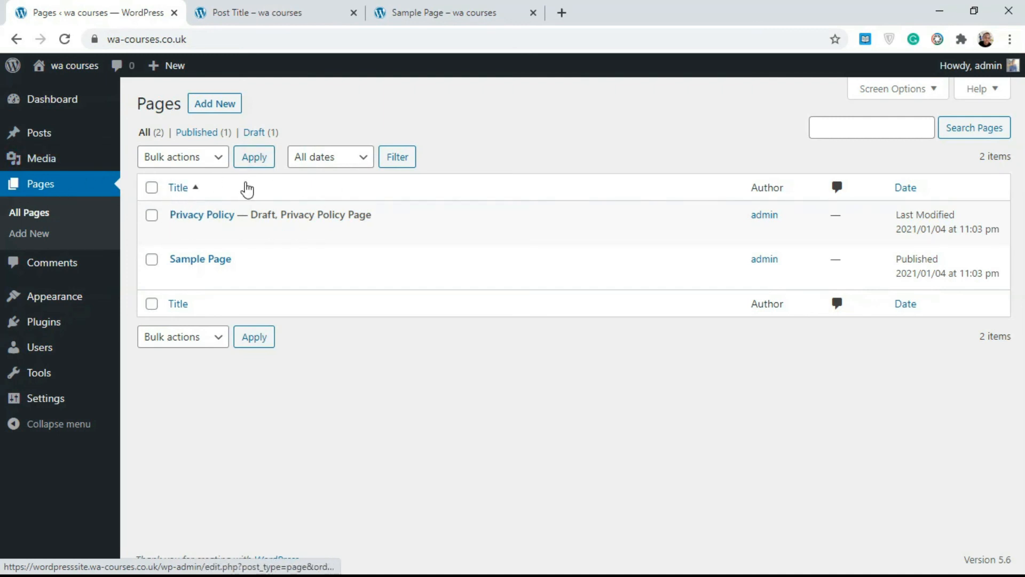